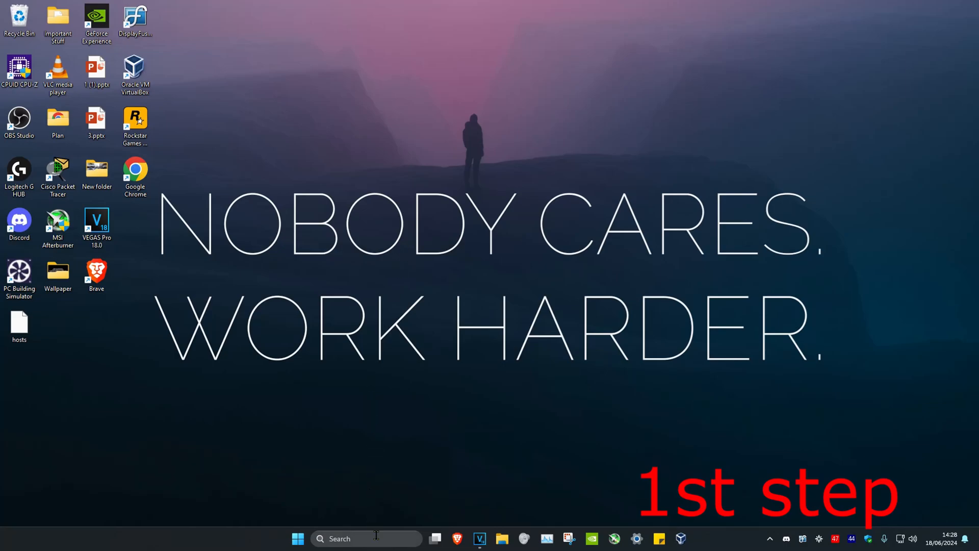
- Search Start for 'windows defender firewall' to reach the firewall's Control Panel page
{"action": "type", "text": "windows defender firewall"}
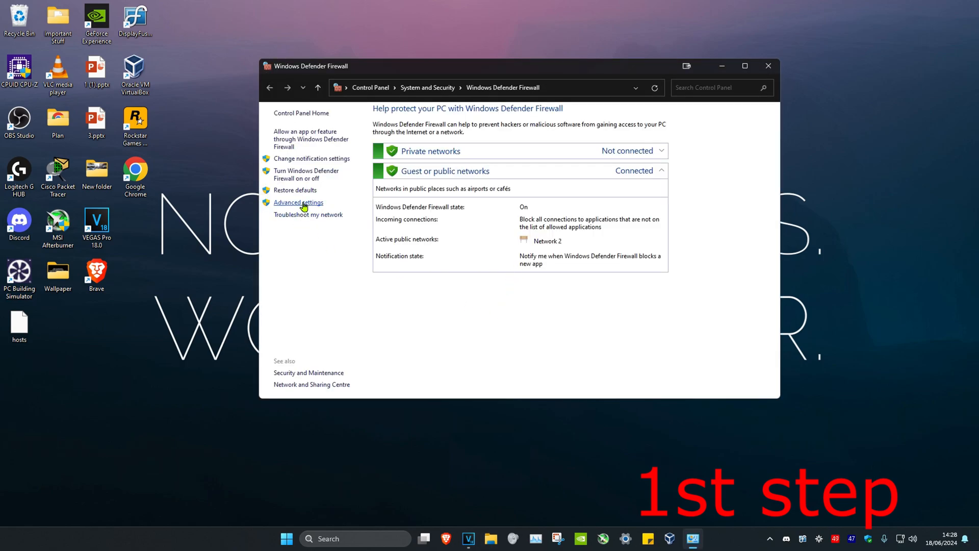
{"action": "left_click", "coordinate": [298, 202]}
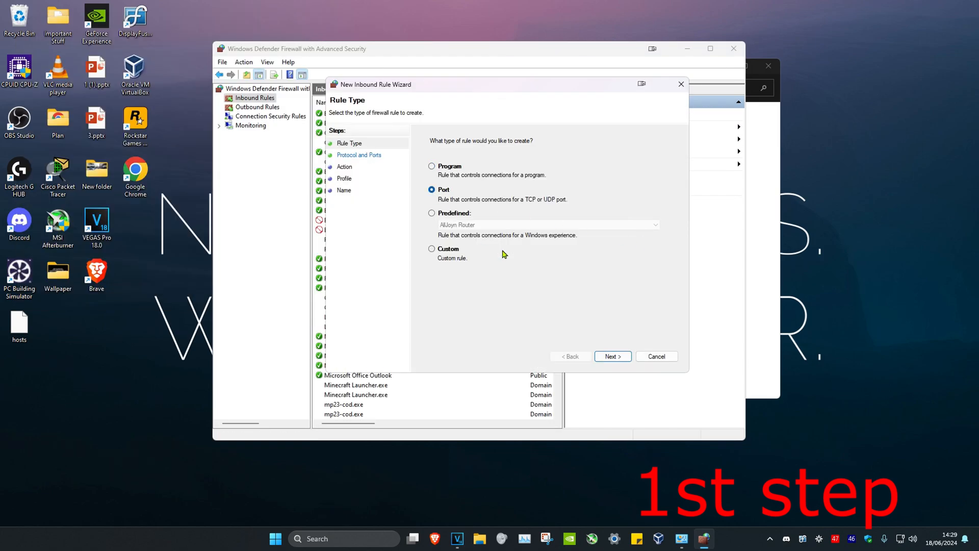
{"action": "left_click", "coordinate": [611, 356]}
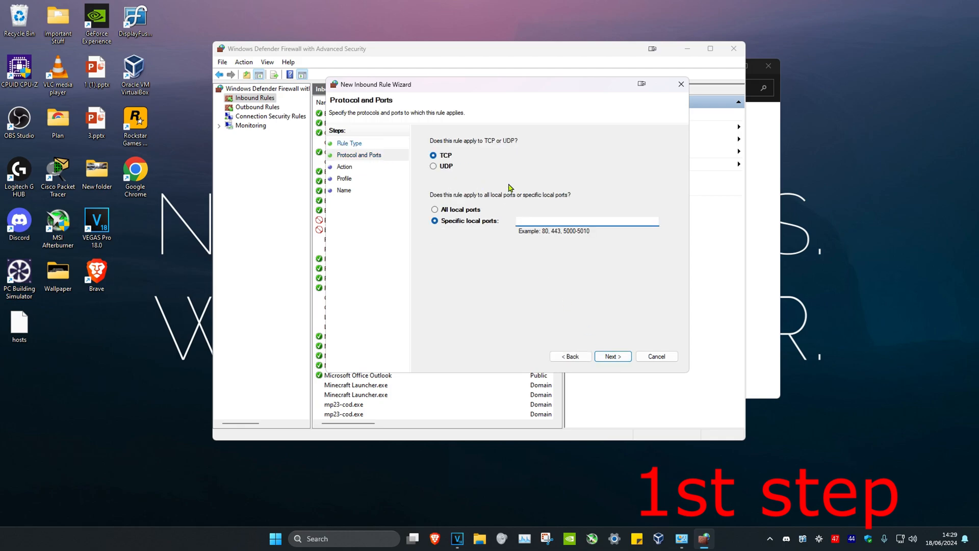
{"action": "left_click", "coordinate": [434, 165]}
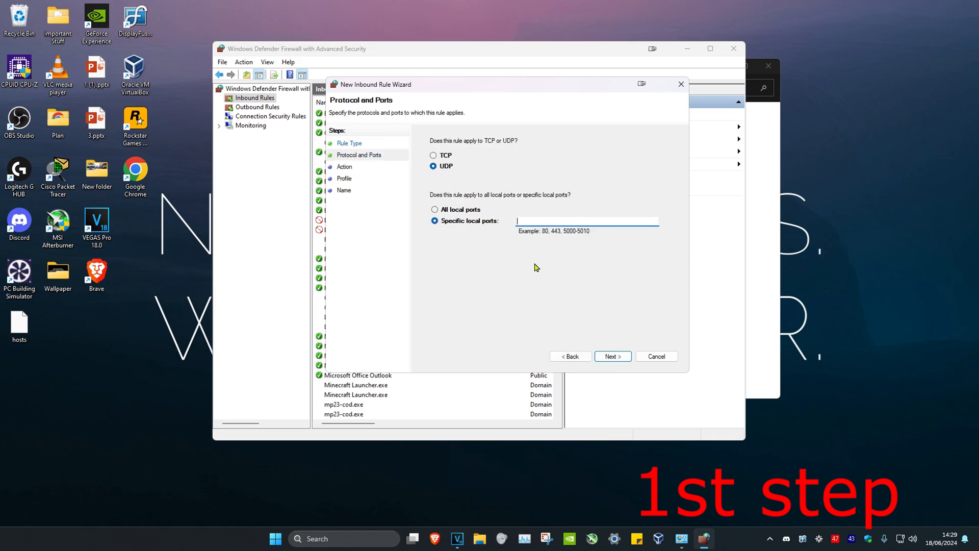
{"action": "type", "text": "49152-65535"}
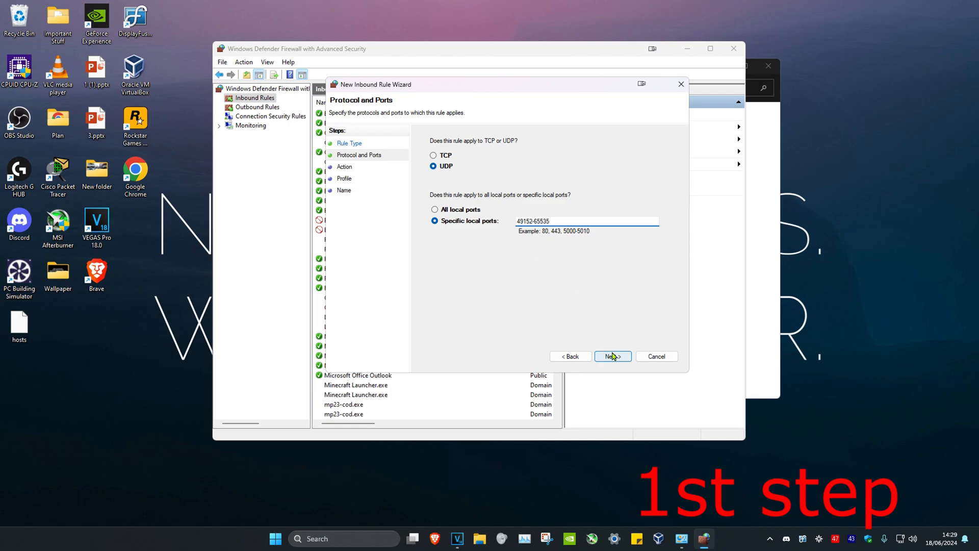
{"action": "left_click", "coordinate": [612, 356]}
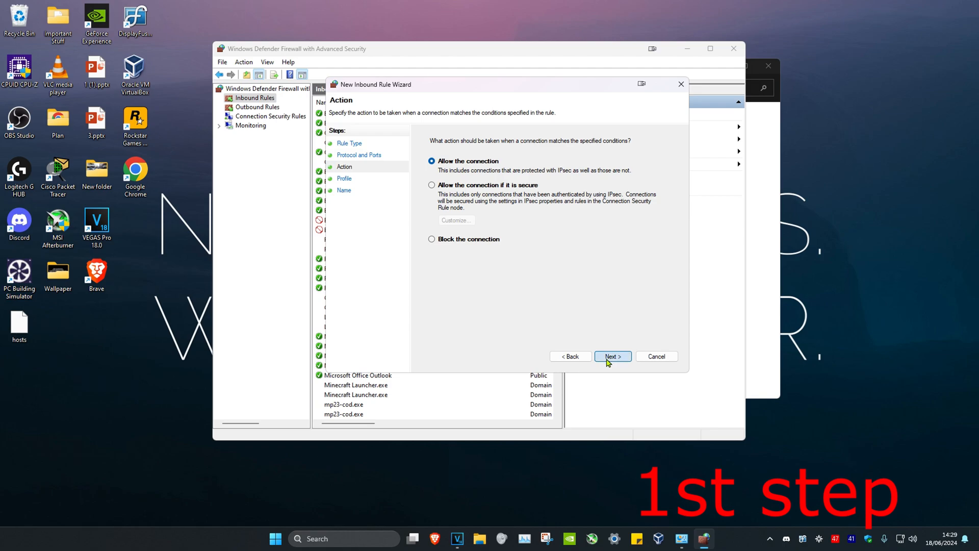
{"action": "left_click", "coordinate": [612, 356]}
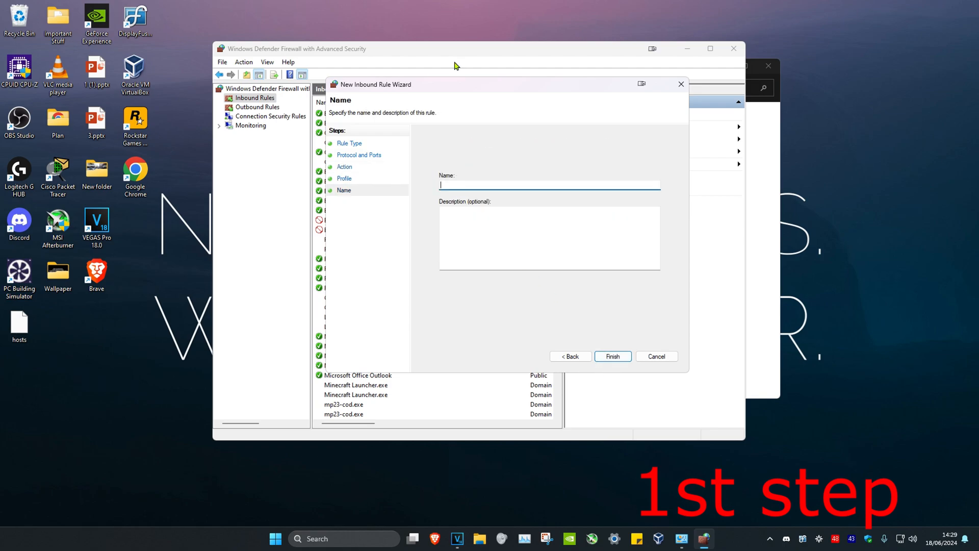
{"action": "type", "text": "minecraft"}
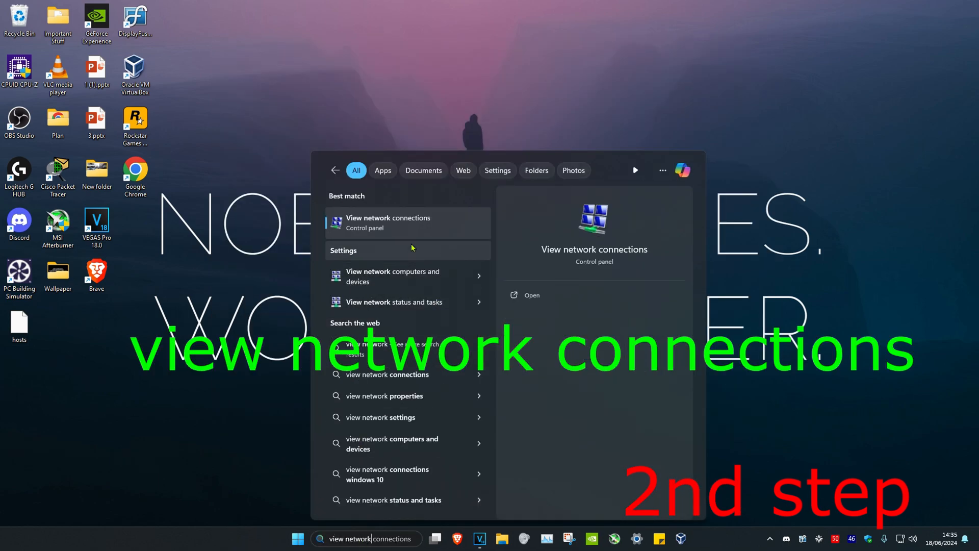
- Bring up the Ethernet adapter's status from Network Connections
{"action": "left_click", "coordinate": [387, 222]}
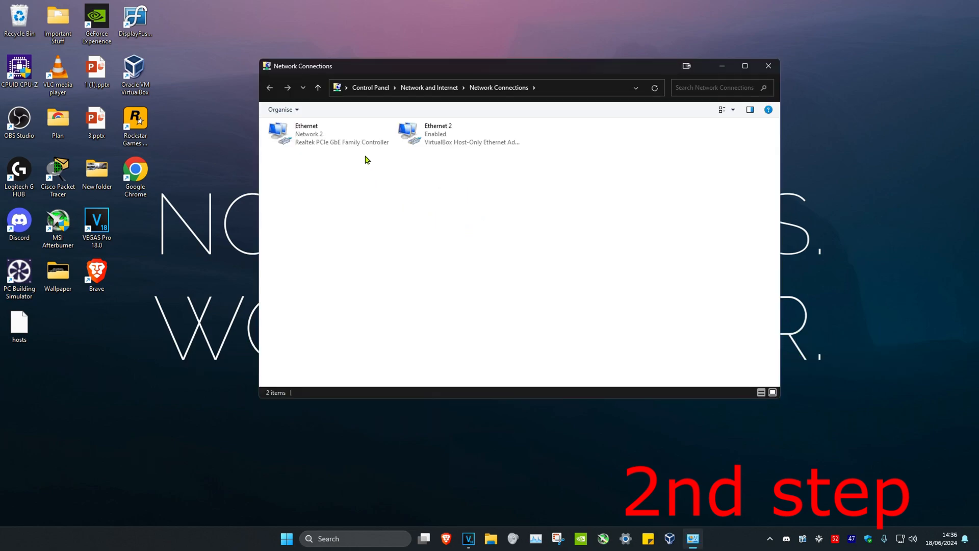
{"action": "double_click", "coordinate": [307, 133]}
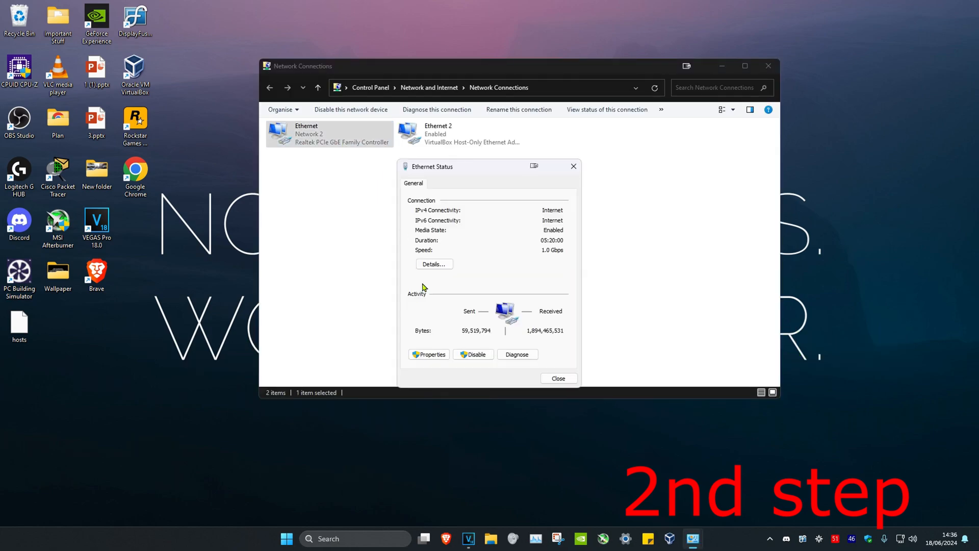
- Set the Ethernet IPv4 DNS servers to 8.8.8.8 and 8.8.4.4 and apply
{"action": "left_click", "coordinate": [430, 354]}
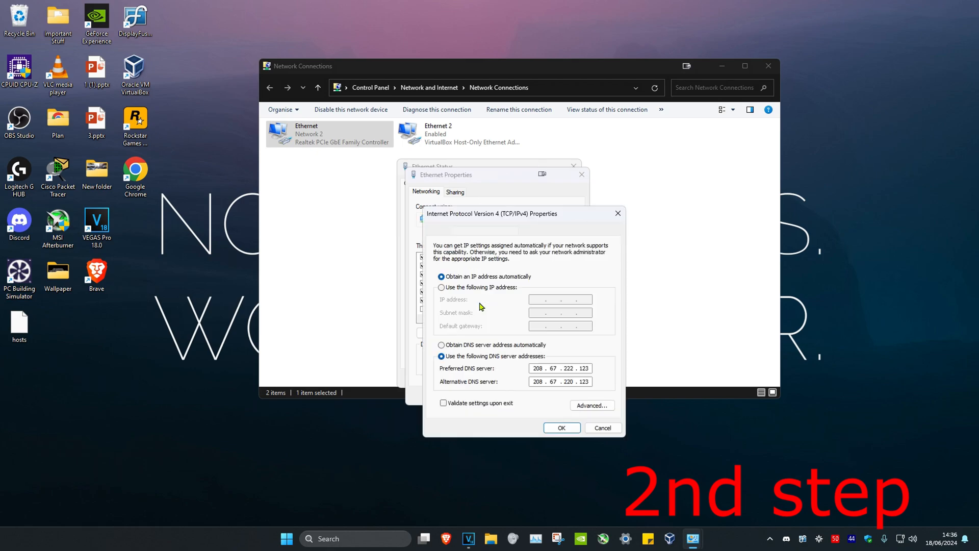
{"action": "left_click", "coordinate": [441, 344]}
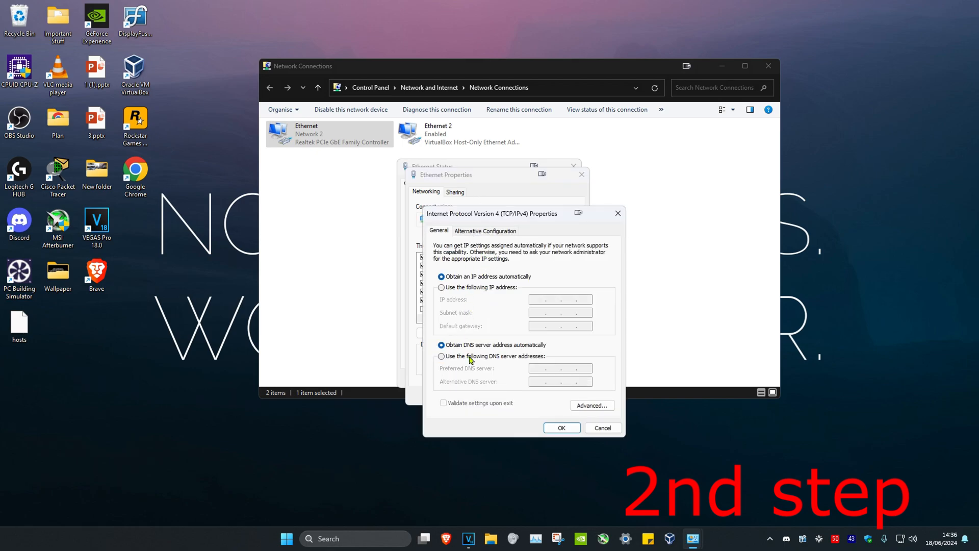
{"action": "left_click", "coordinate": [441, 356]}
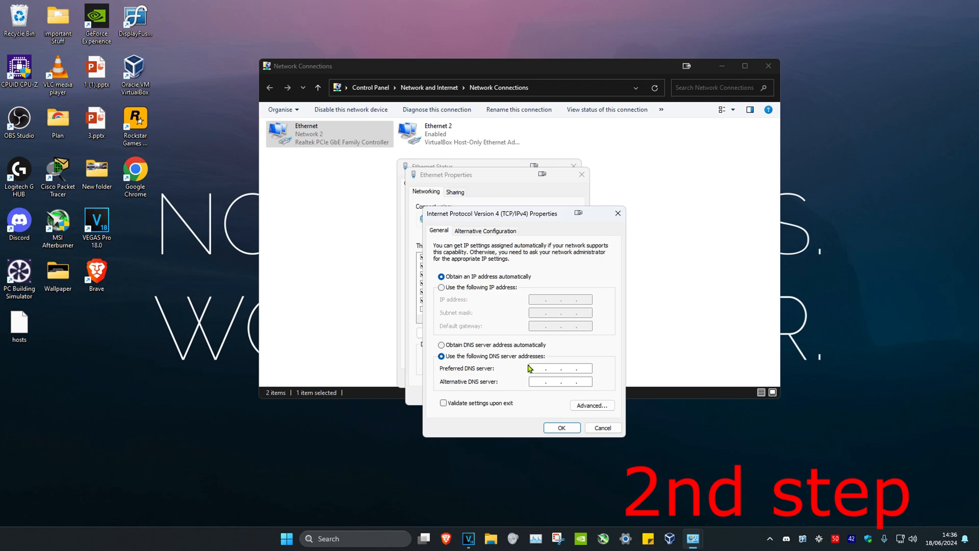
{"action": "type", "text": "8.8.8.8"}
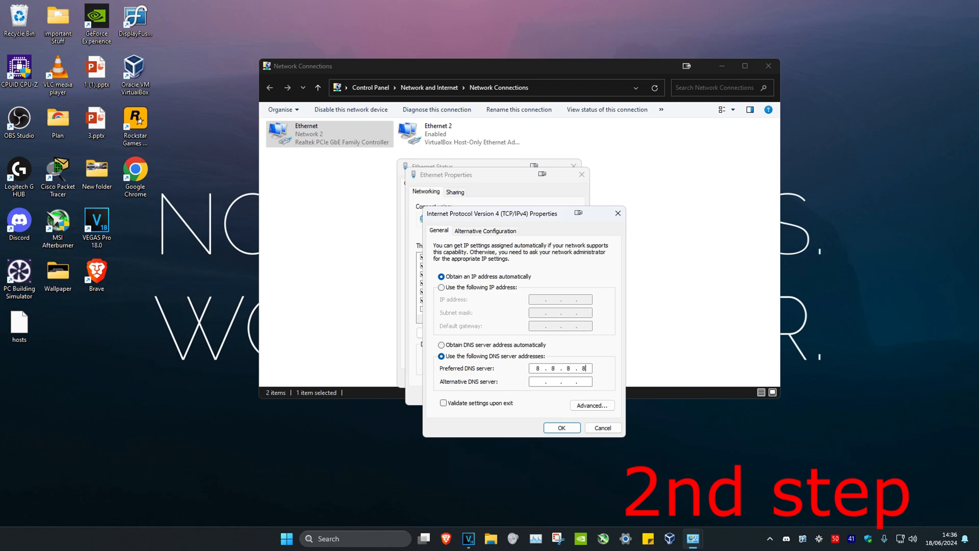
{"action": "type", "text": "8..."}
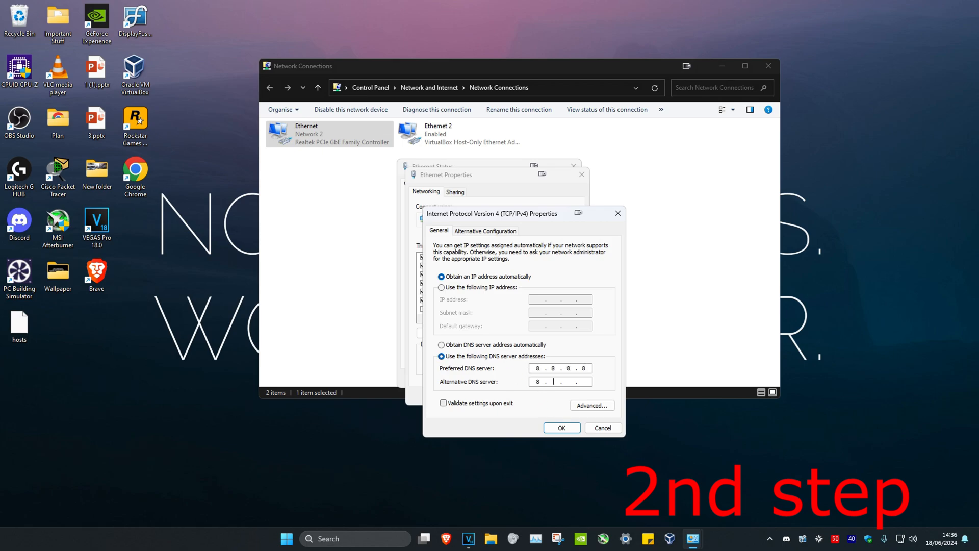
{"action": "type", "text": "8.8.4.4"}
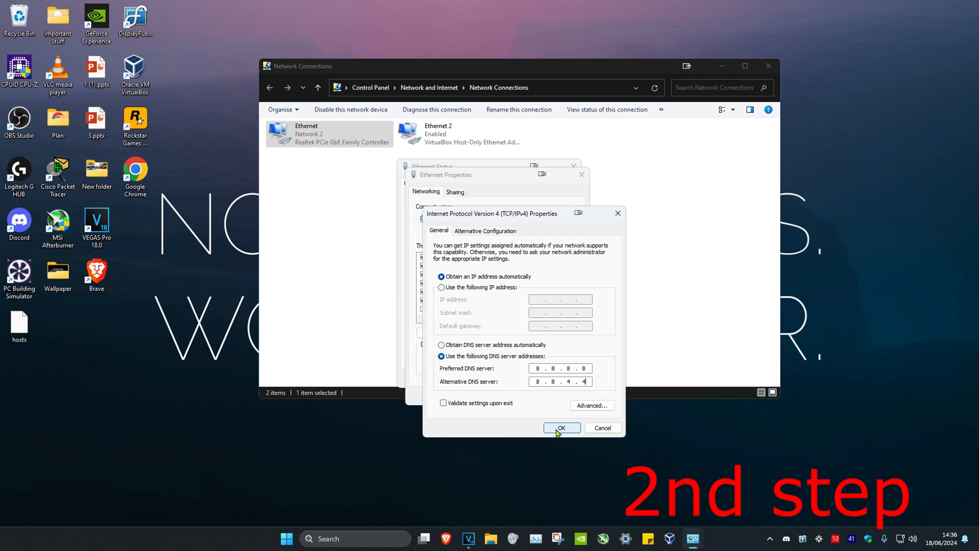
{"action": "left_click", "coordinate": [560, 427]}
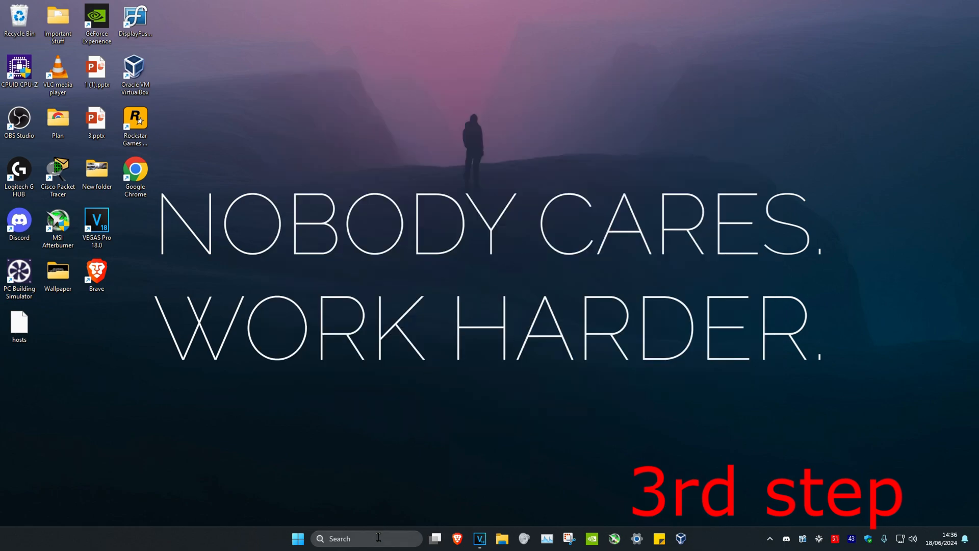
- Launch Command Prompt as administrator via a 'cmd' search and approve elevation
{"action": "type", "text": "cmd"}
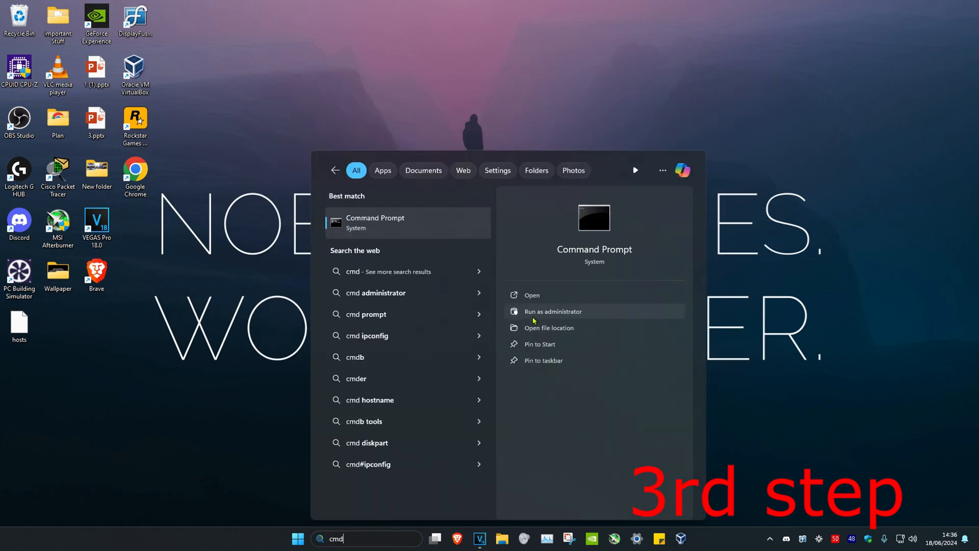
{"action": "left_click", "coordinate": [552, 311]}
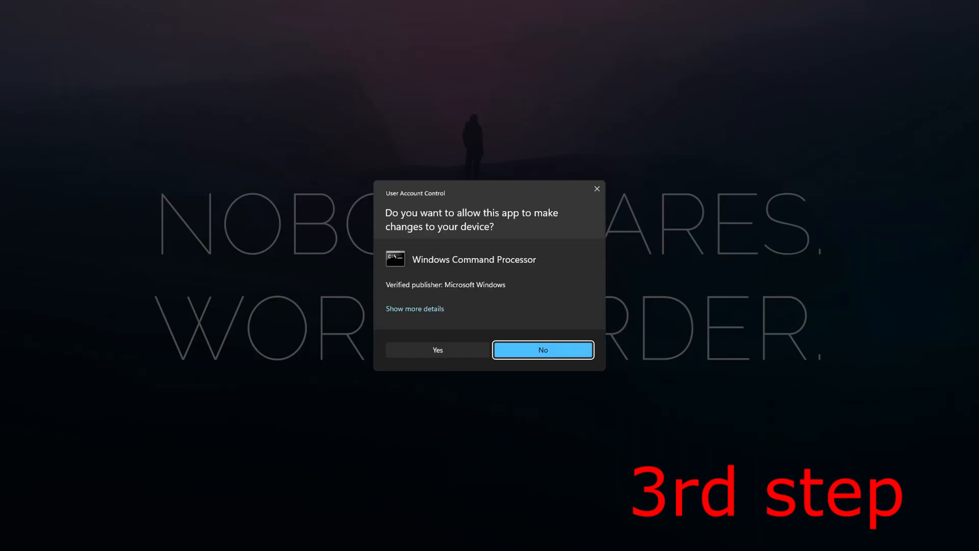
{"action": "left_click", "coordinate": [438, 350]}
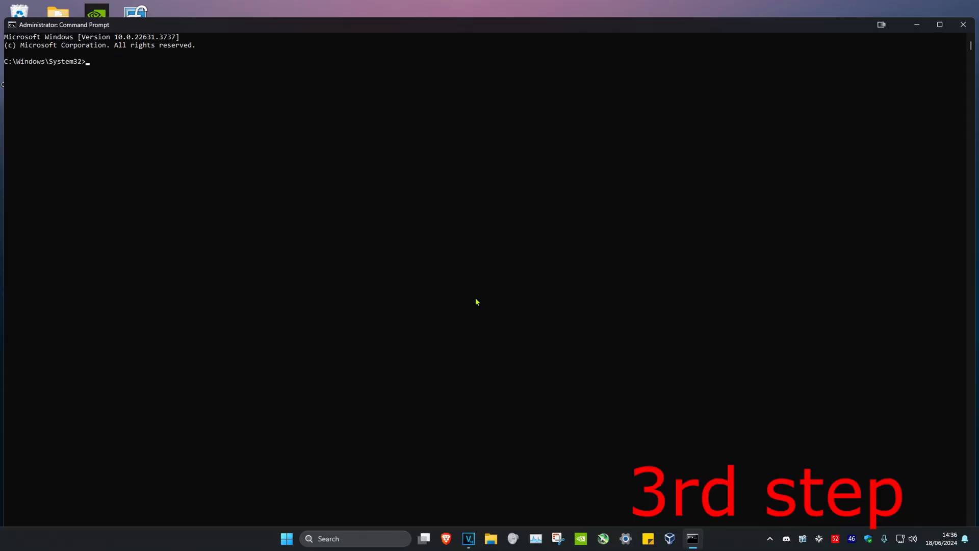
- Run 'ipconfig /flushdns' then 'netsh winsock reset' in the elevated prompt
{"action": "type", "text": "ipconfig /flushdns"}
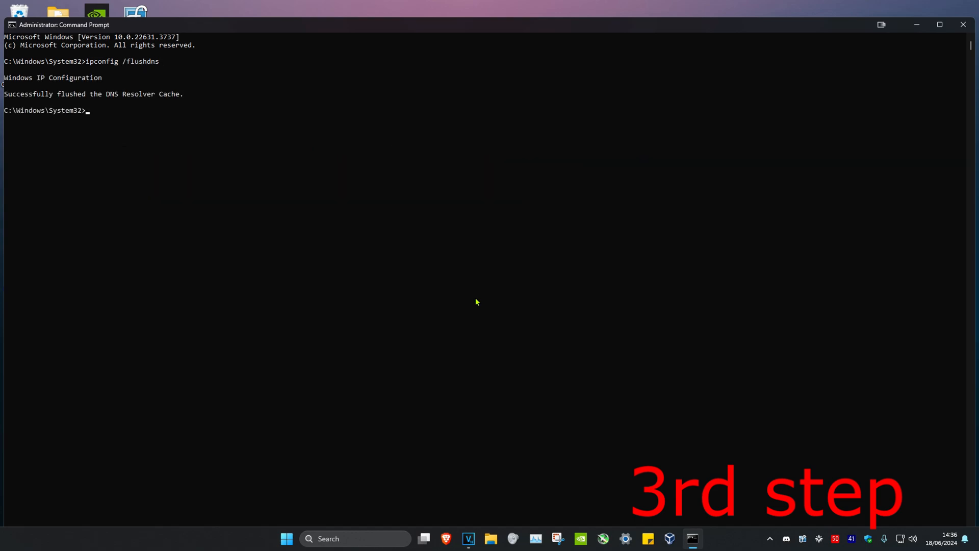
{"action": "type", "text": "netsh winsock reset"}
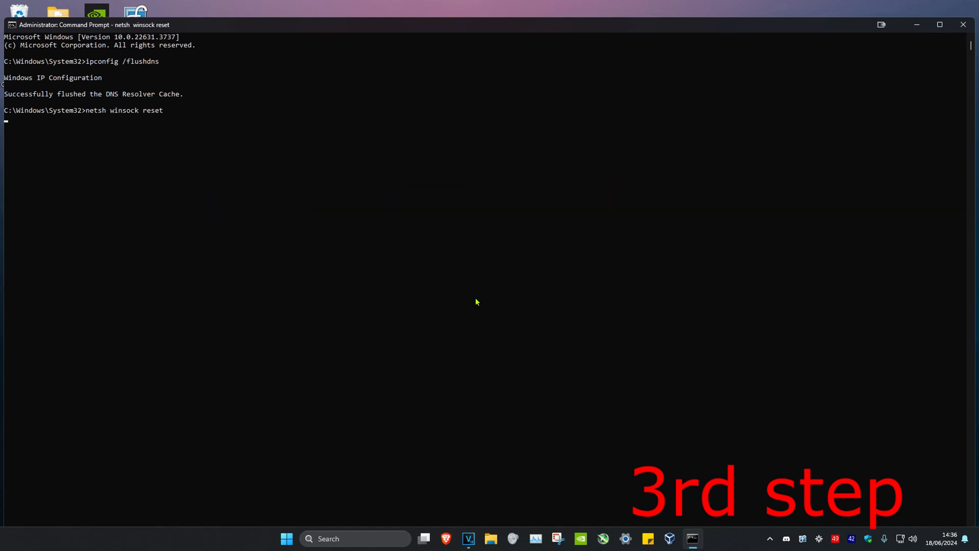
{"action": "key", "text": "enter"}
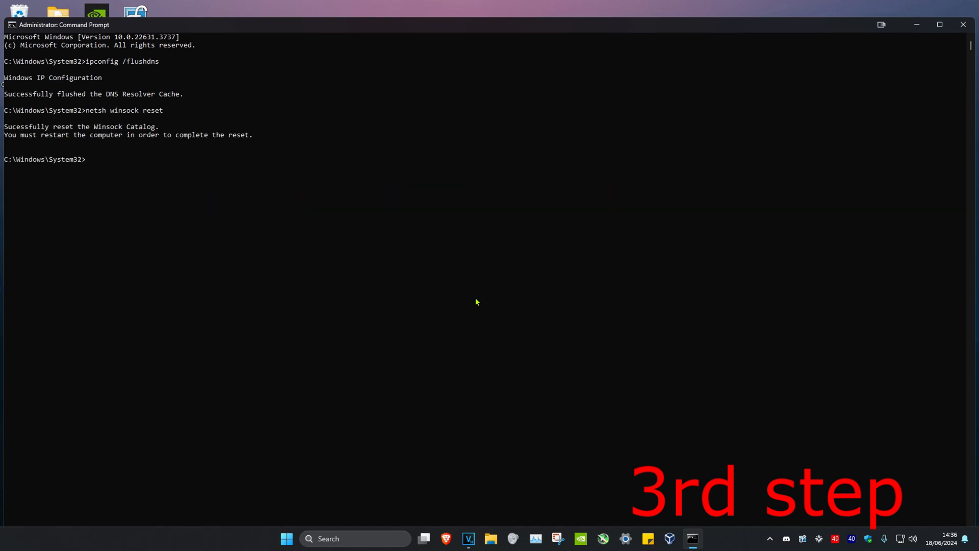